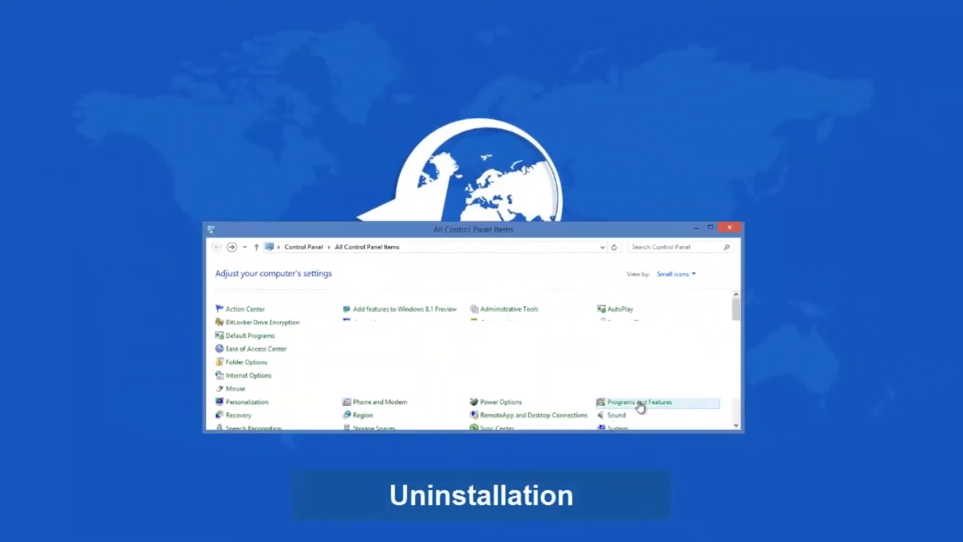
Open Programs and Features from All Control Panel Items to reach the installed programs list.
click(638, 401)
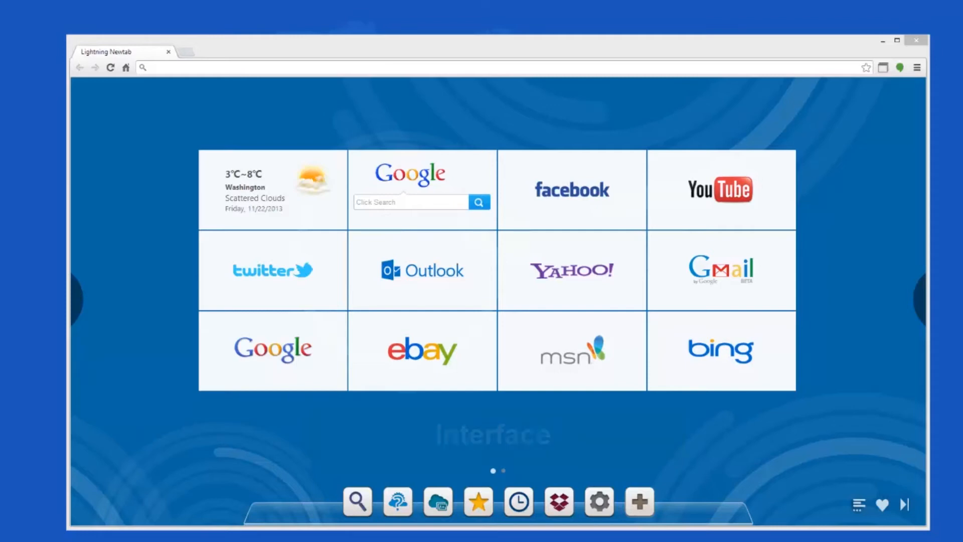
Switch from the Lightning Newtab page to the Google homepage tab beside Settings.
click(409, 173)
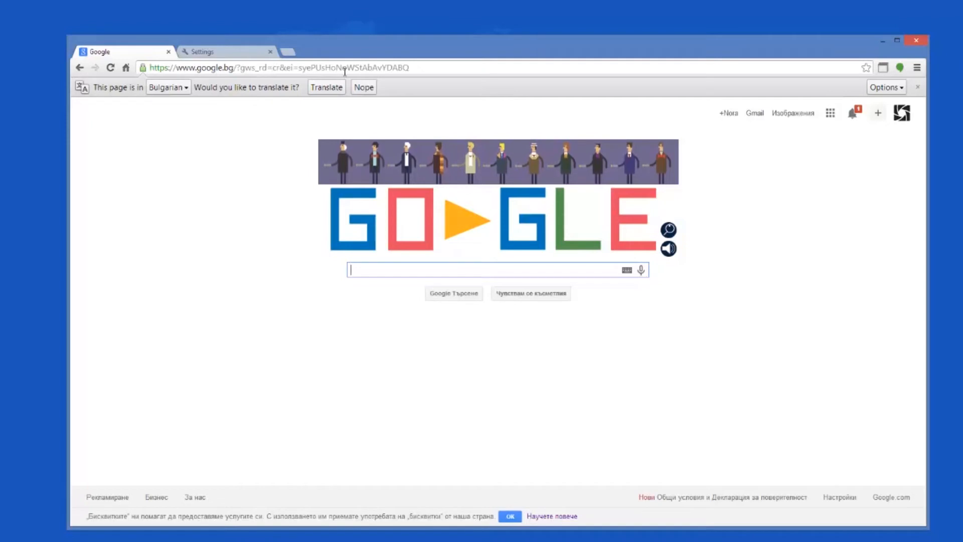
Open the installed Extensions page via the Chrome menu's Tools submenu.
click(916, 67)
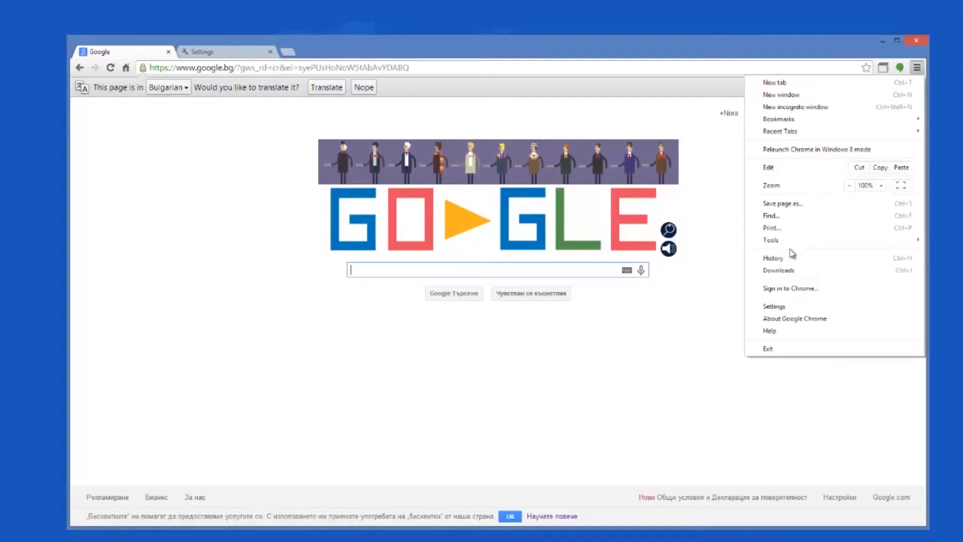
click(770, 239)
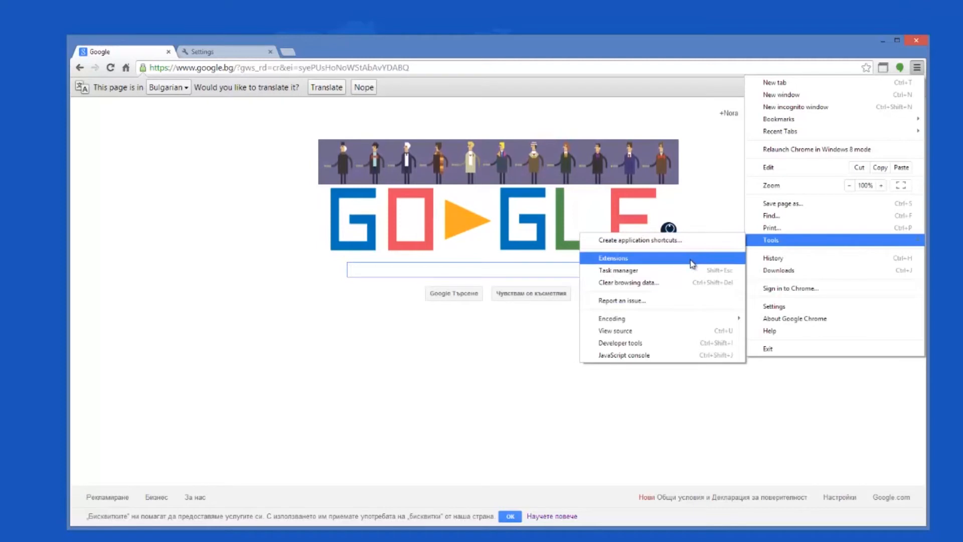
click(611, 258)
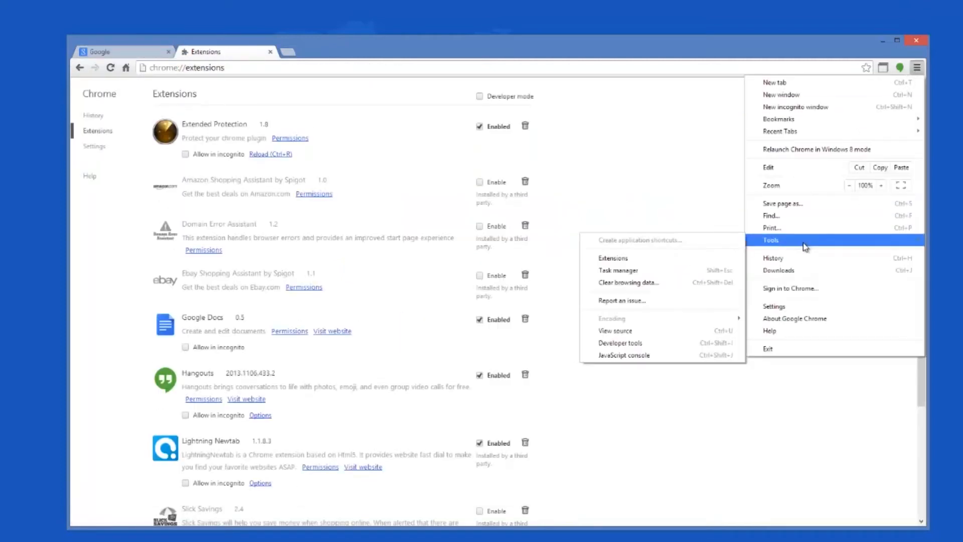
View the Extensions page source and open the JavaScript console from the Tools submenu.
click(614, 330)
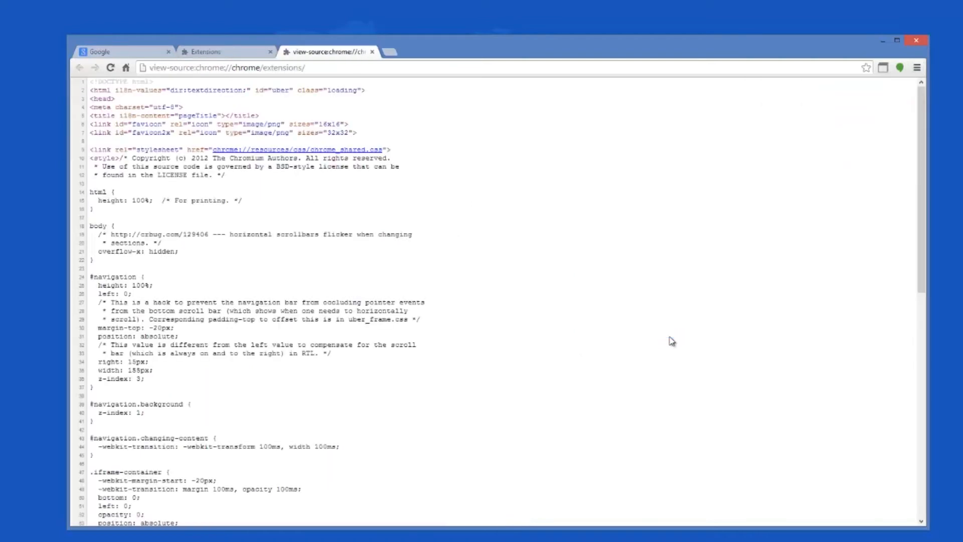
click(916, 67)
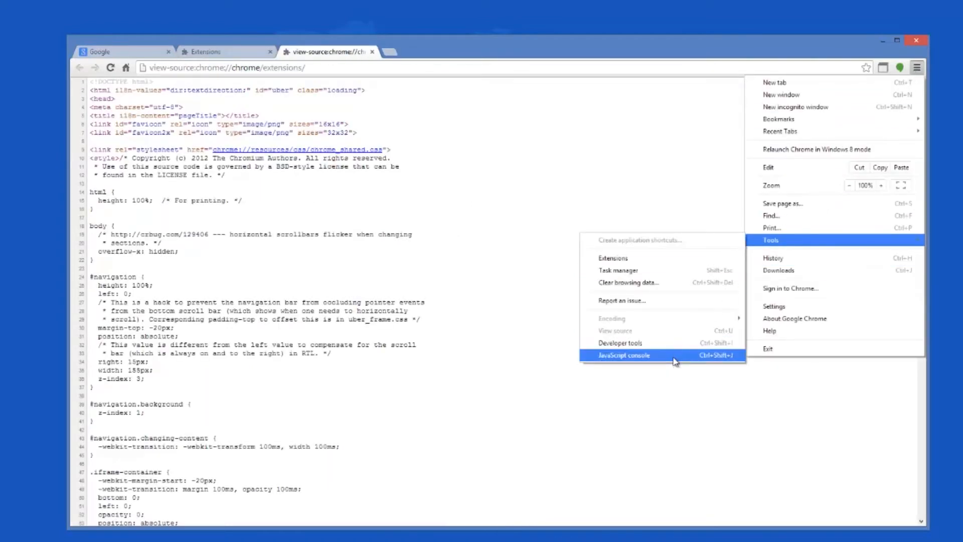
click(623, 355)
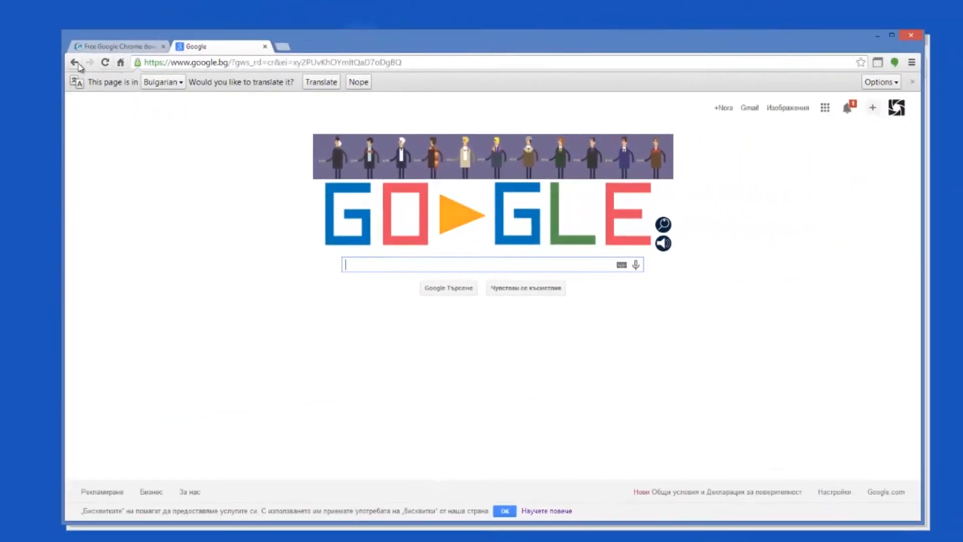
mouse_move(105, 62)
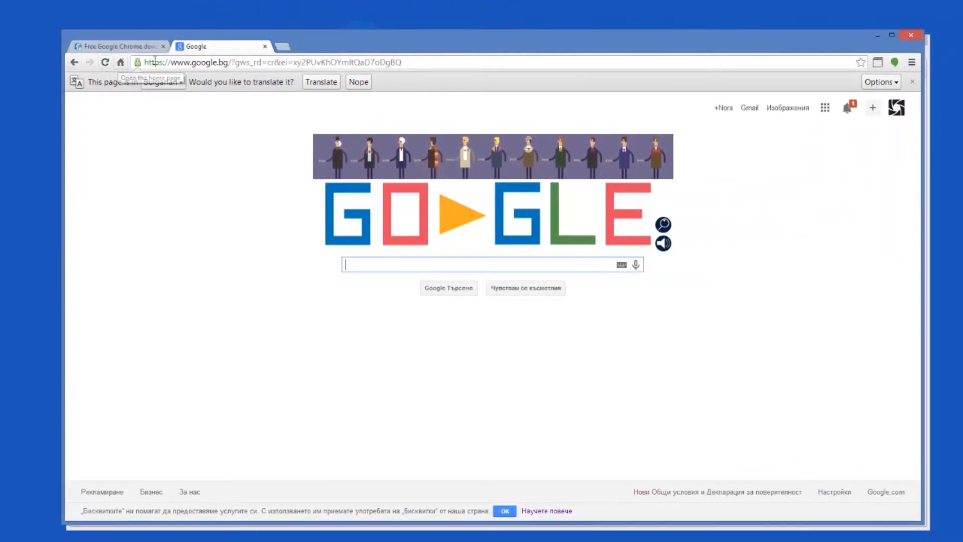
mouse_move(603, 60)
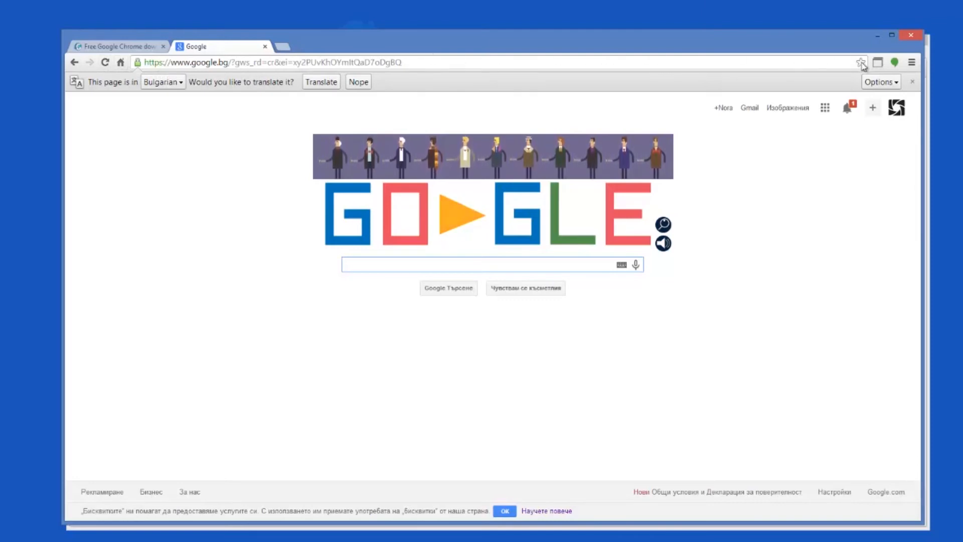
Bookmark the Google homepage with the address-bar star and confirm with Done.
click(861, 62)
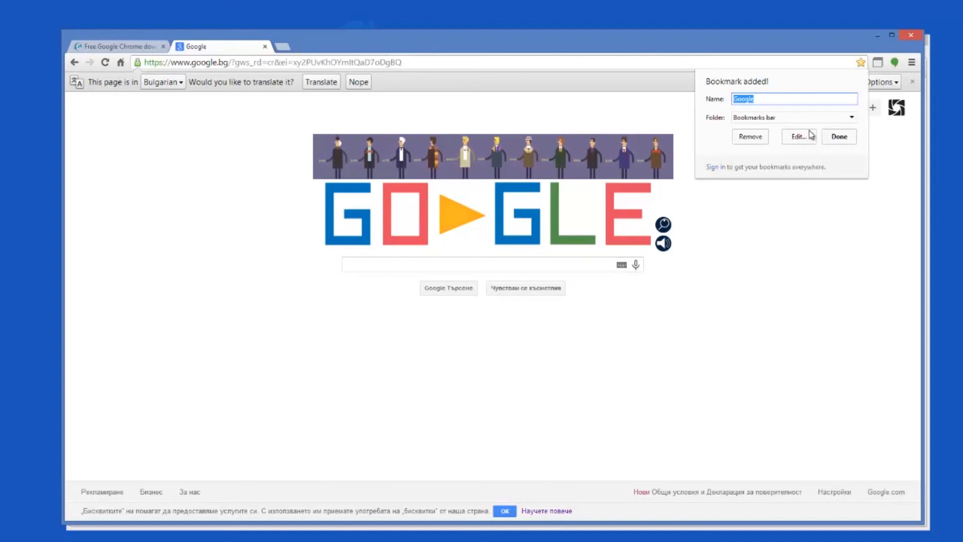
click(851, 117)
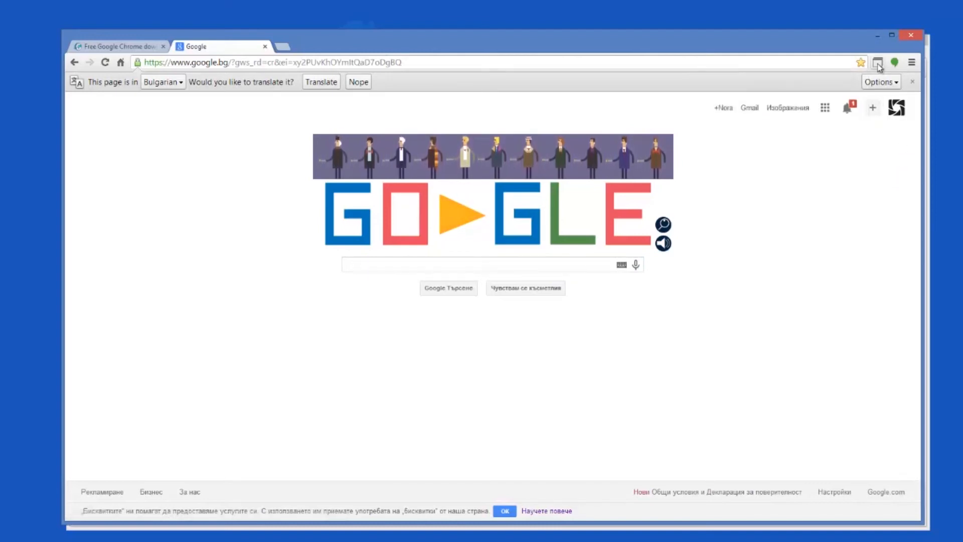
Open Chrome Settings from the menu, then close the Settings tab again.
click(912, 62)
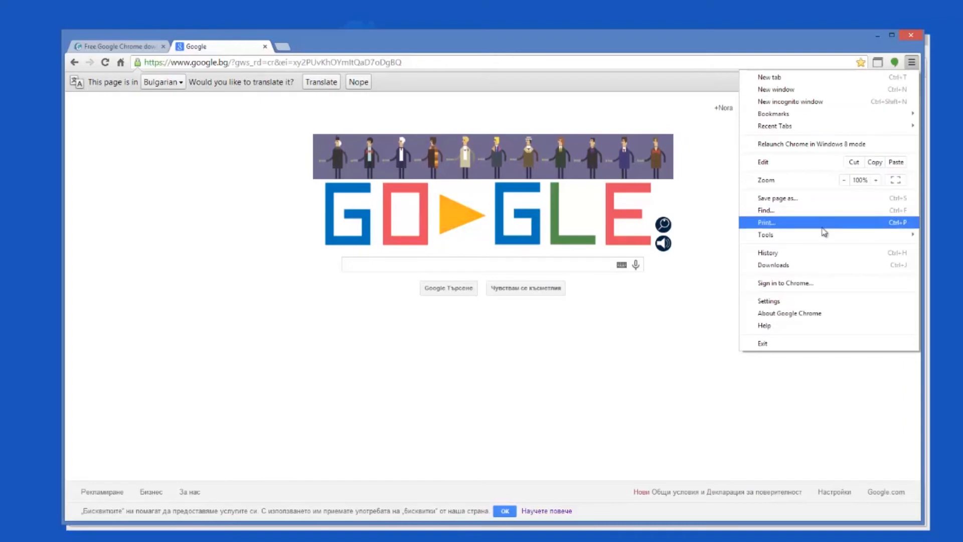
click(768, 300)
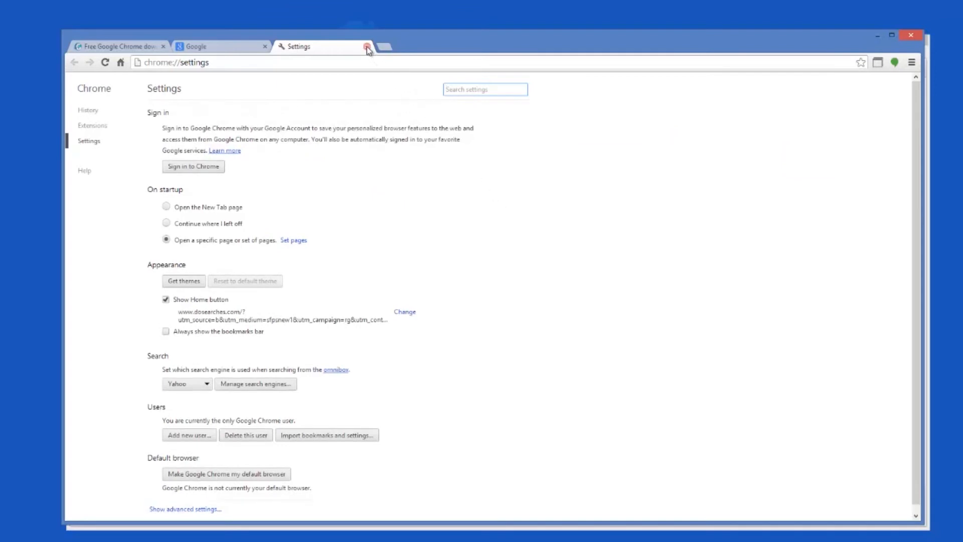
click(367, 47)
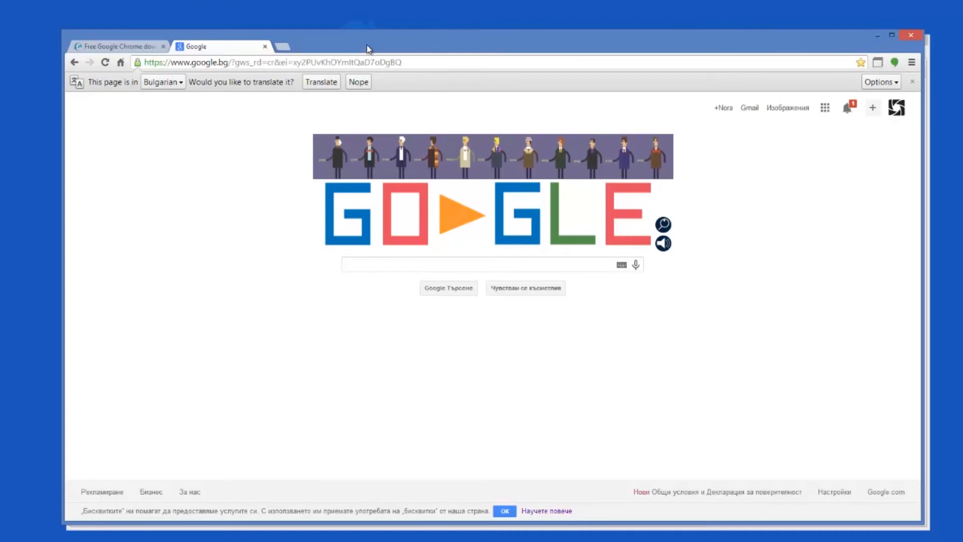
On a new Lightning Newtab page, open and close the add-sites gallery, then start a Google tile search.
click(116, 46)
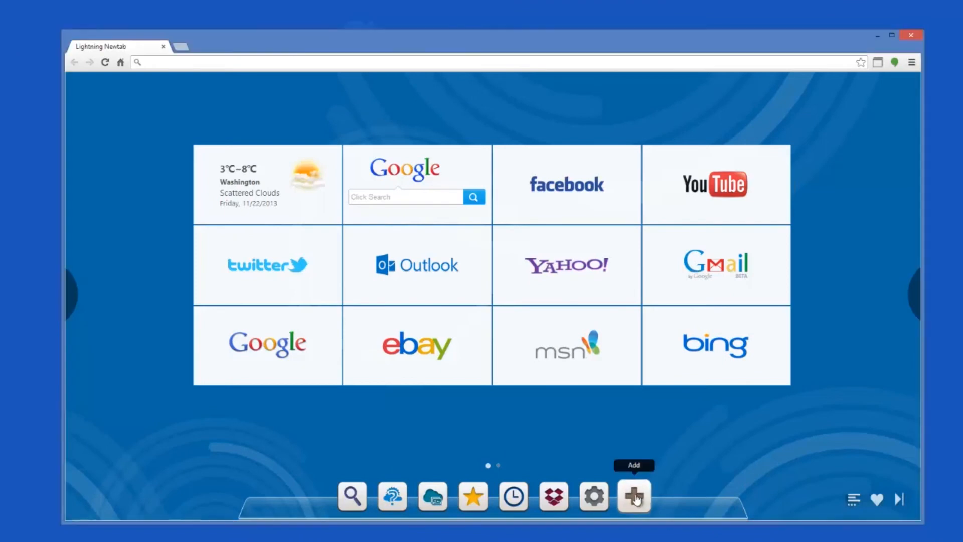
click(634, 497)
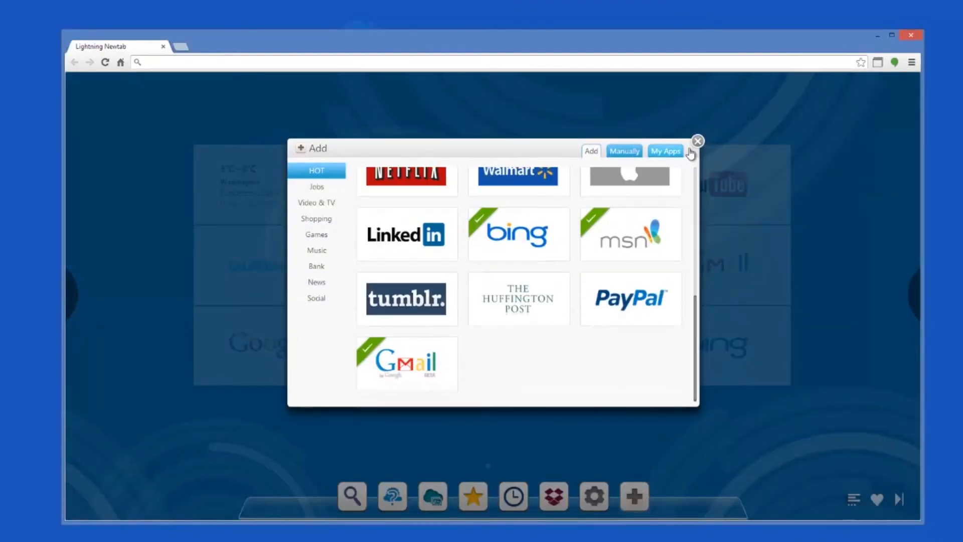
click(697, 141)
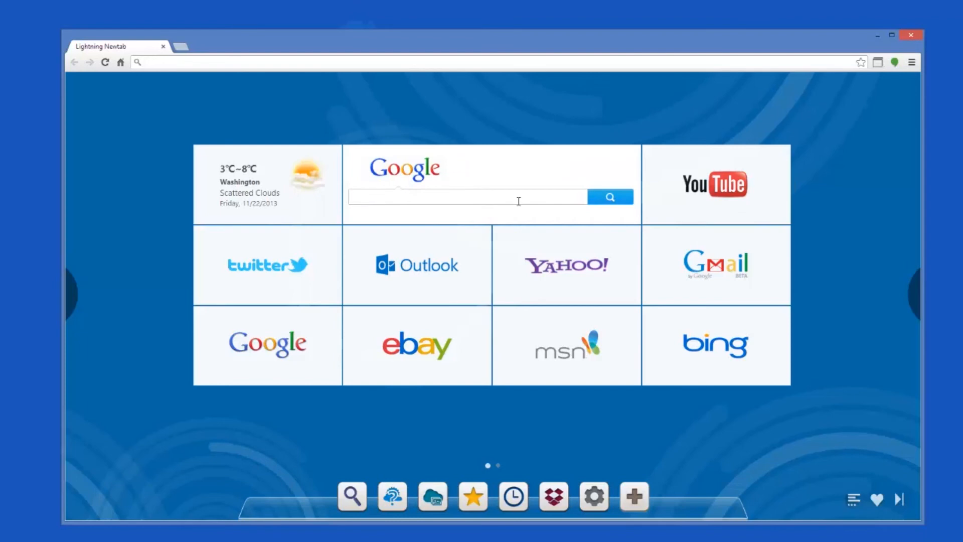
click(467, 197)
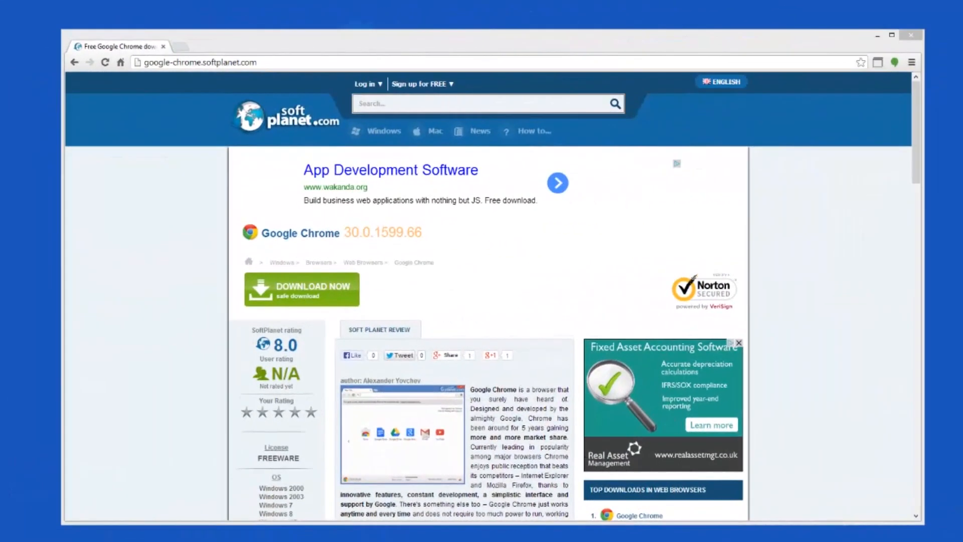
mouse_move(134, 433)
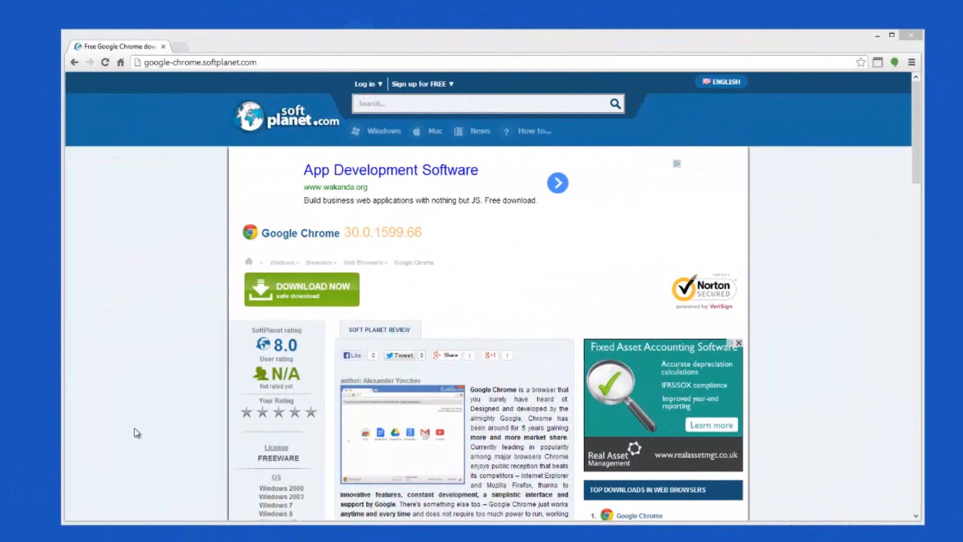
mouse_move(332, 272)
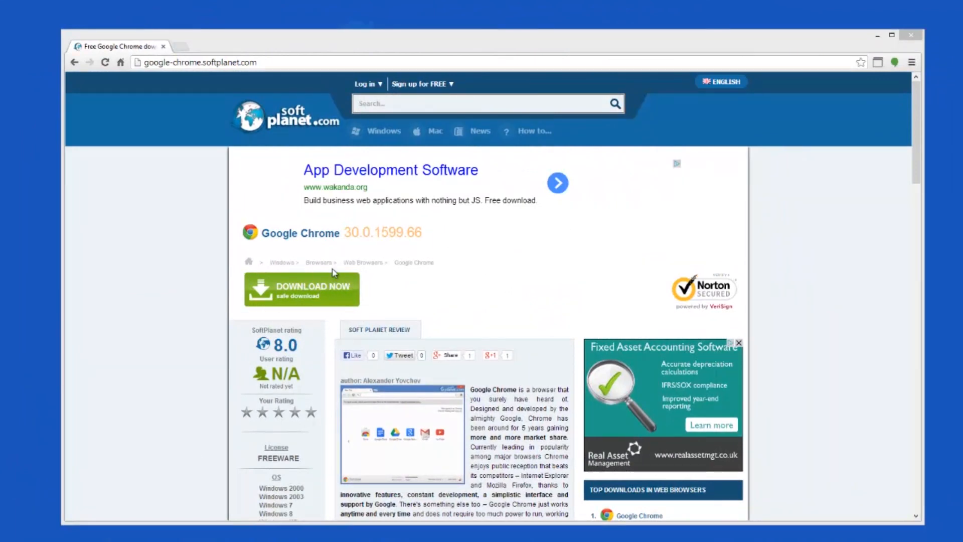